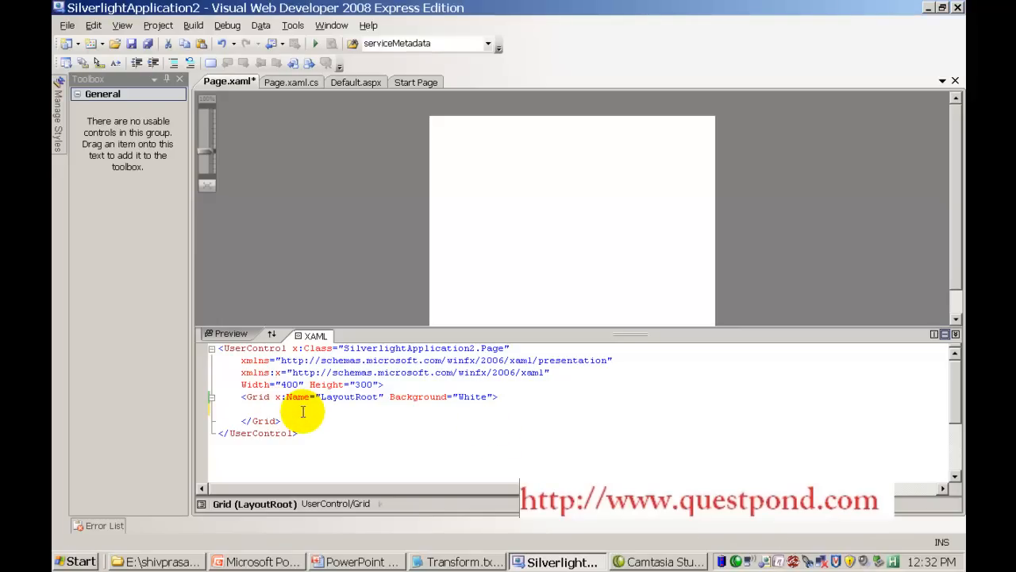
Add <Rectangle x:Name="AnimatedRectangle" Height="100" Width="100" Fill="Chocolate"> inside the Grid and review its attributes.
type("<Rectangle x:Name=\"AnimatedRectangle\" Height=\"100\" Width=\"100\" Fill=\"Chocolate\"></Rectangle>")
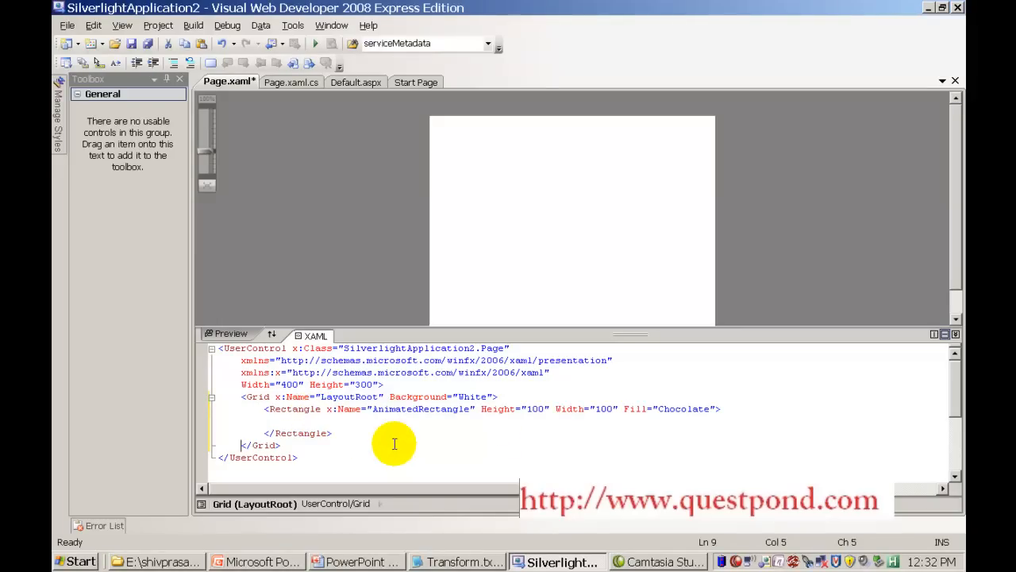
double_click(296, 410)
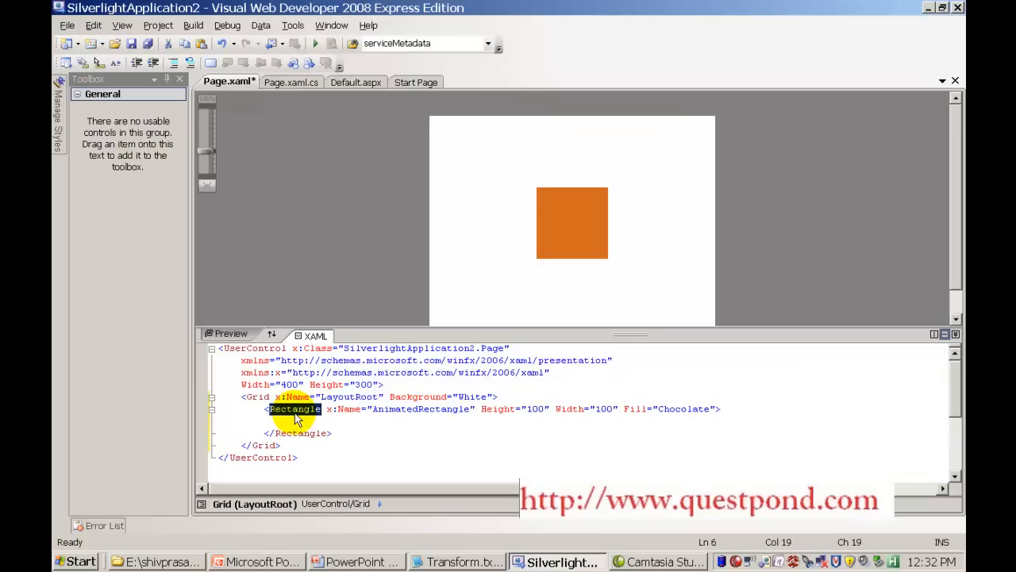
double_click(423, 410)
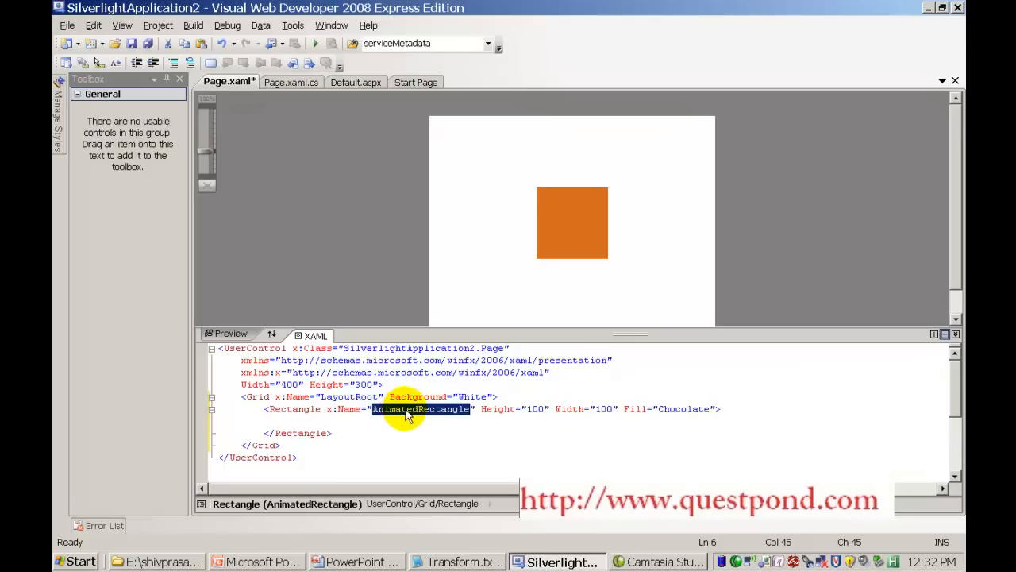
left_click(604, 409)
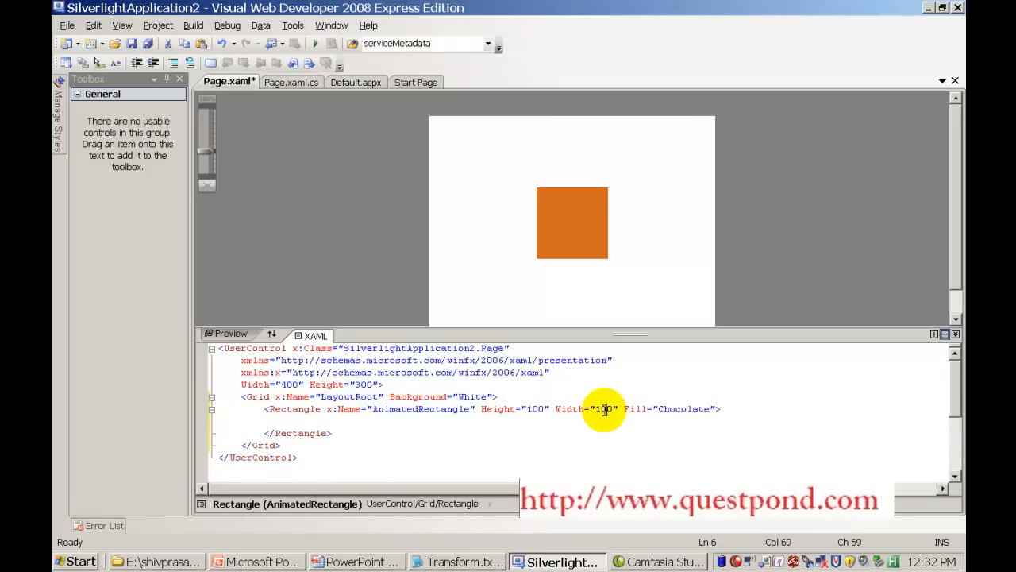
double_click(682, 410)
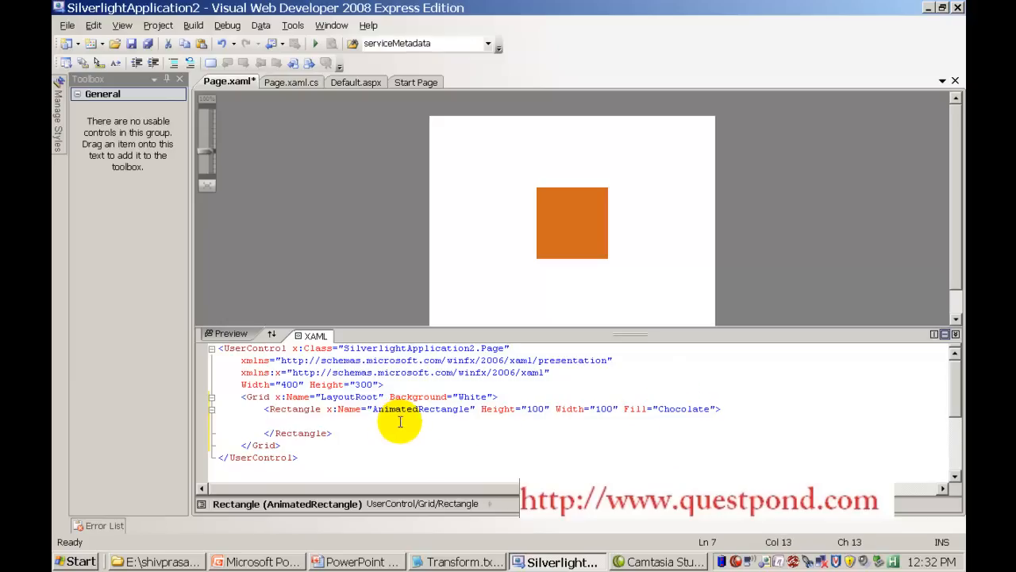
Add Rectangle.Triggers with an EventTrigger on RoutedEvent="Rectangle.Loaded".
type("<")
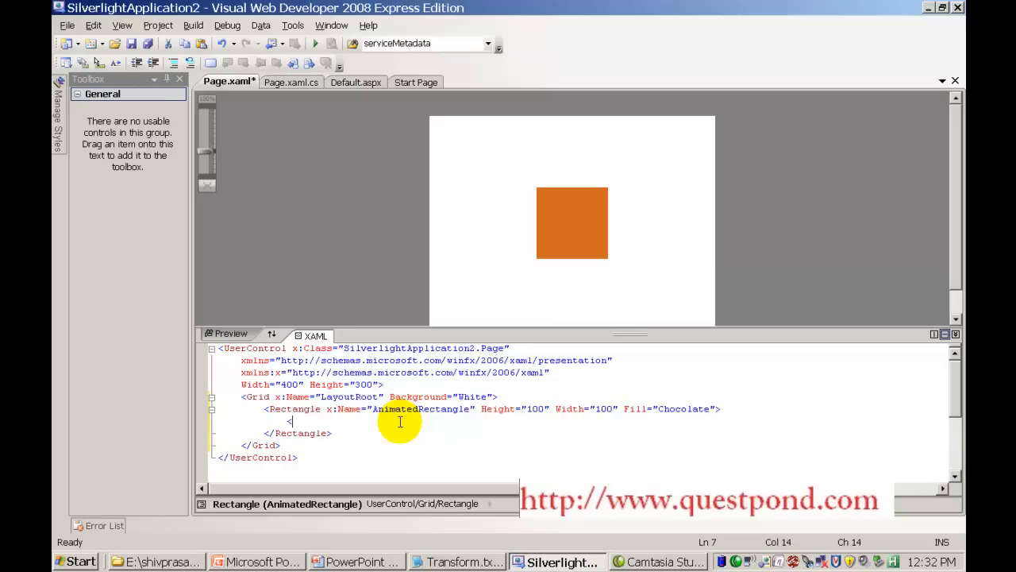
type("Rectangle.Triggers></Rectangle.Triggers>")
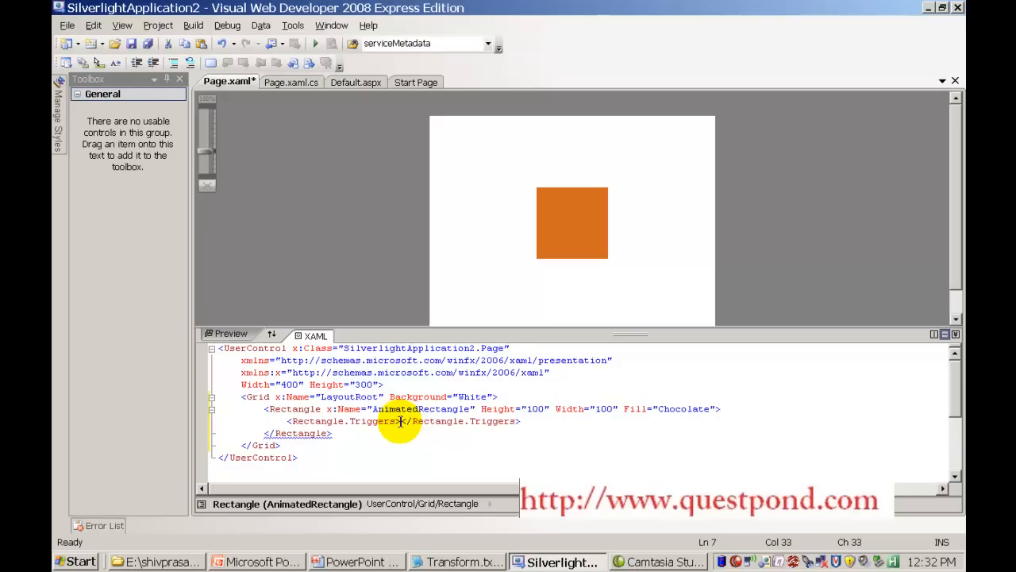
key("enter")
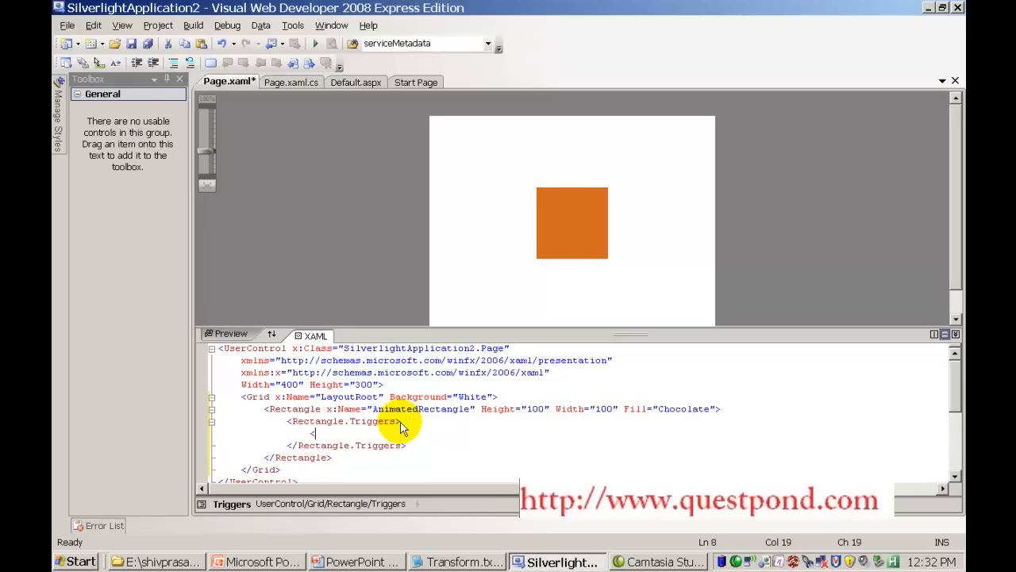
type("EventTrigger")
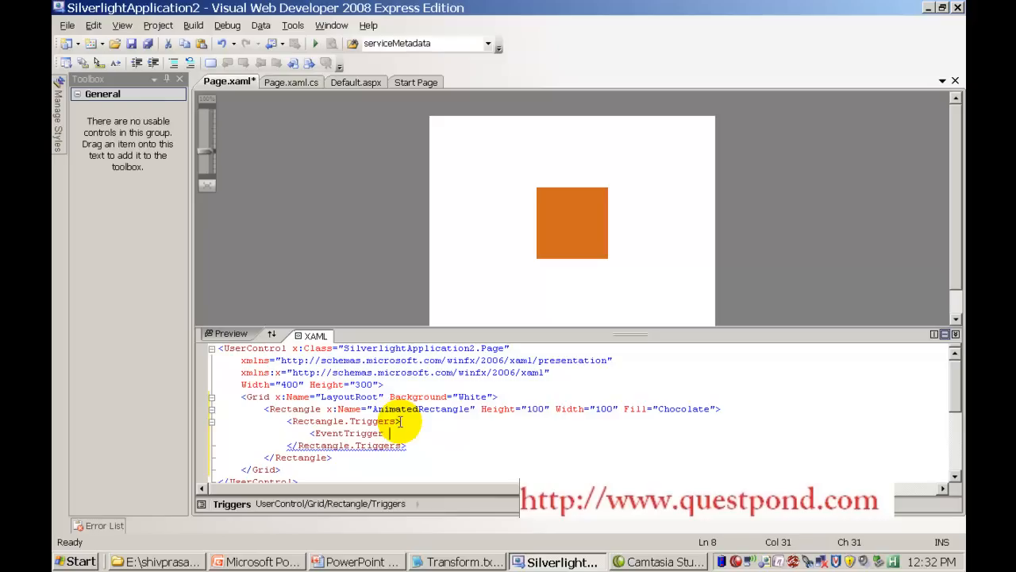
type("RoutedEvent=\"\"")
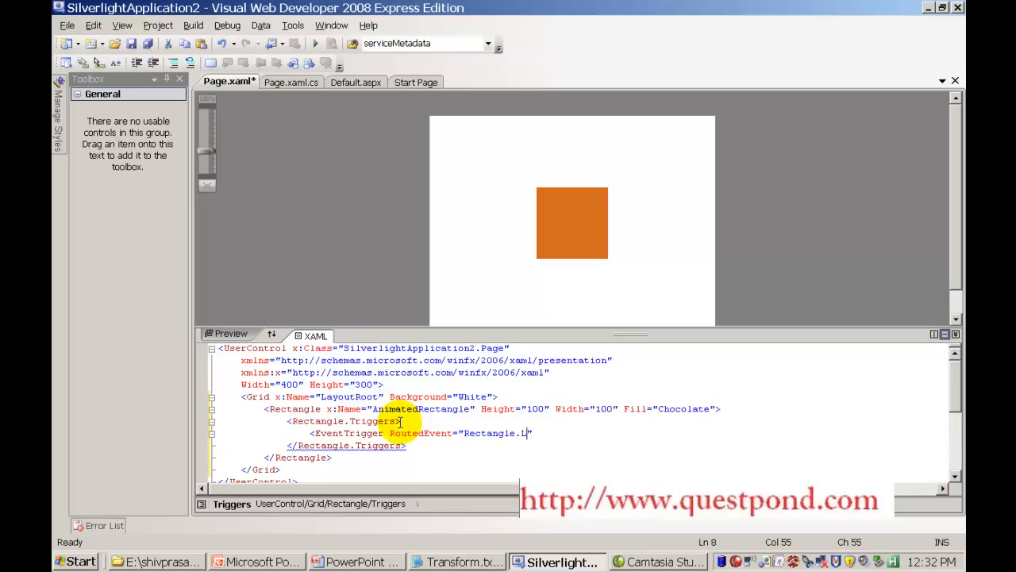
type("oaded")
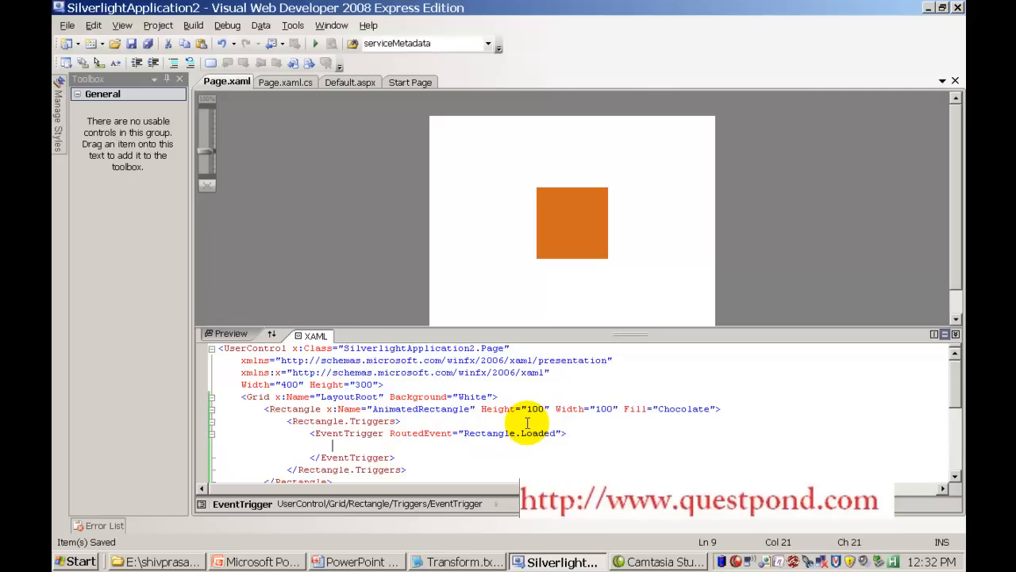
Nest a BeginStoryboard containing an empty Storyboard inside the trigger.
type("<be")
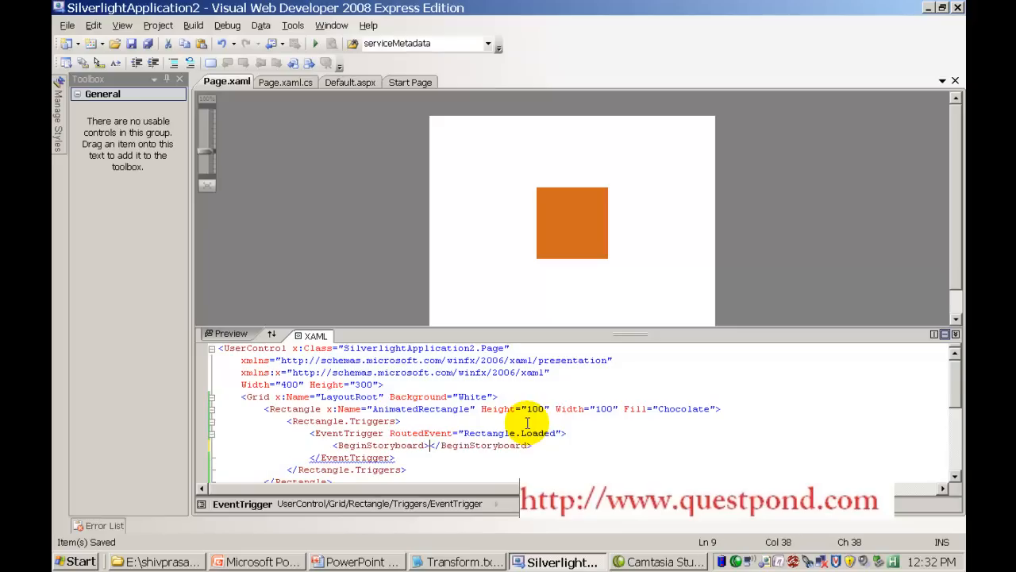
type("<Storyboard>")
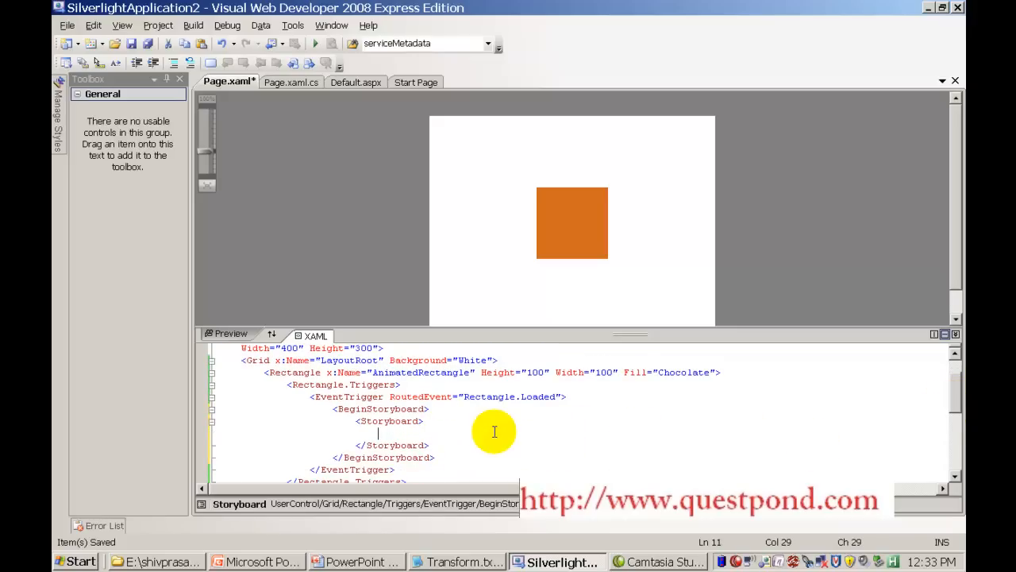
Add a DoubleAnimation with Storyboard.TargetName="AnimatedRectangle".
type("<do")
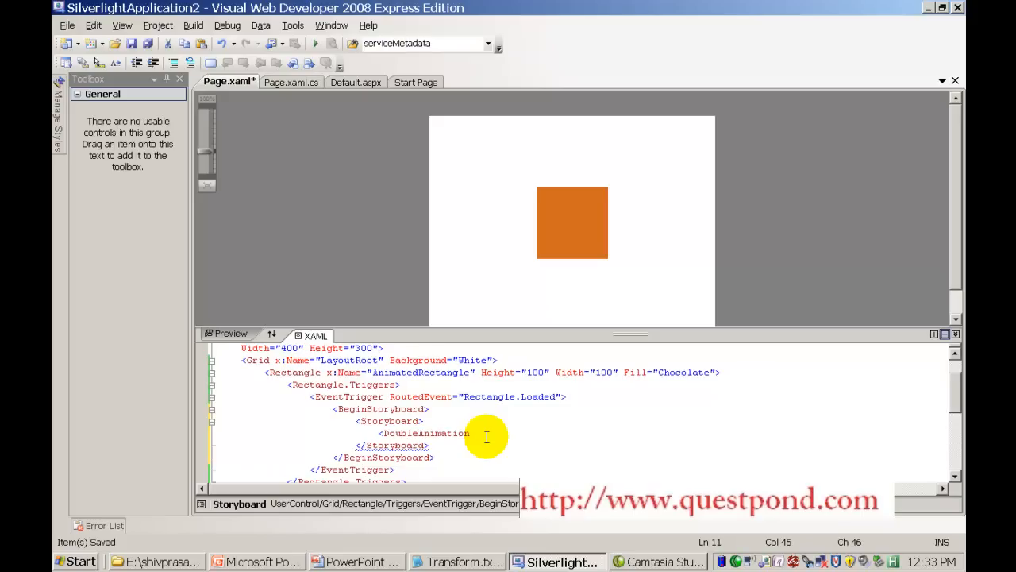
double_click(421, 372)
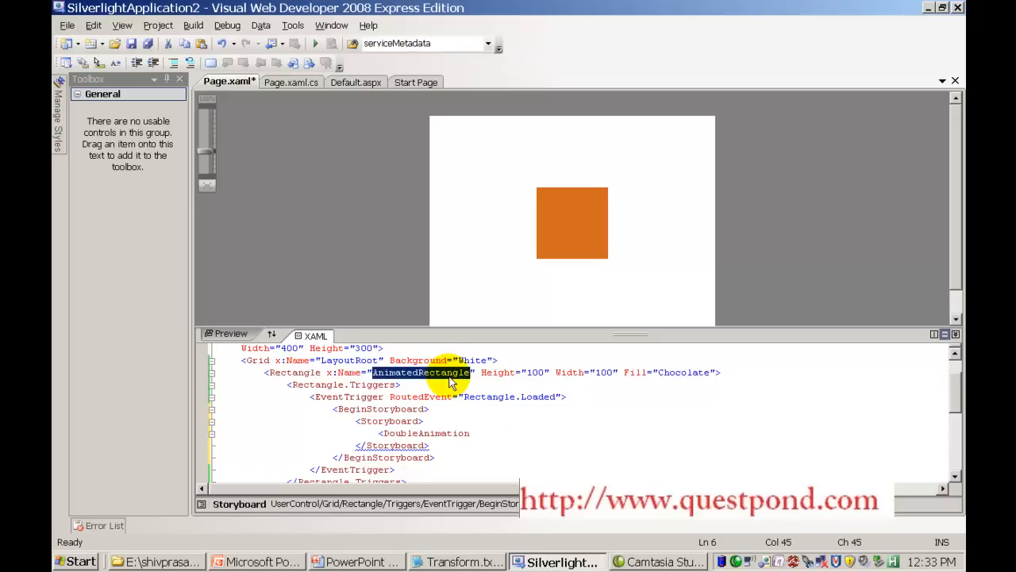
left_click(476, 432)
type("<st")
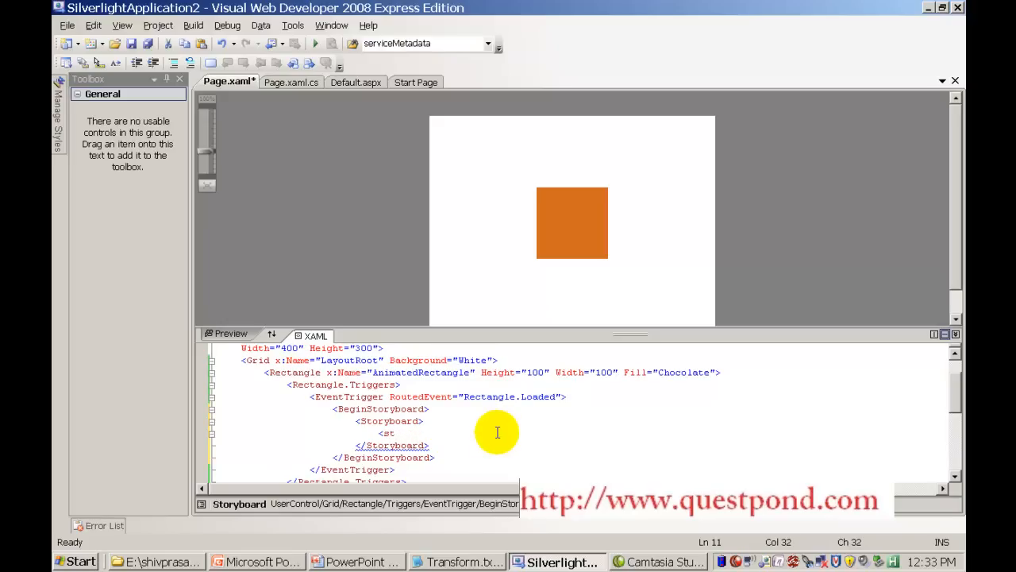
type("DoubleAnimation")
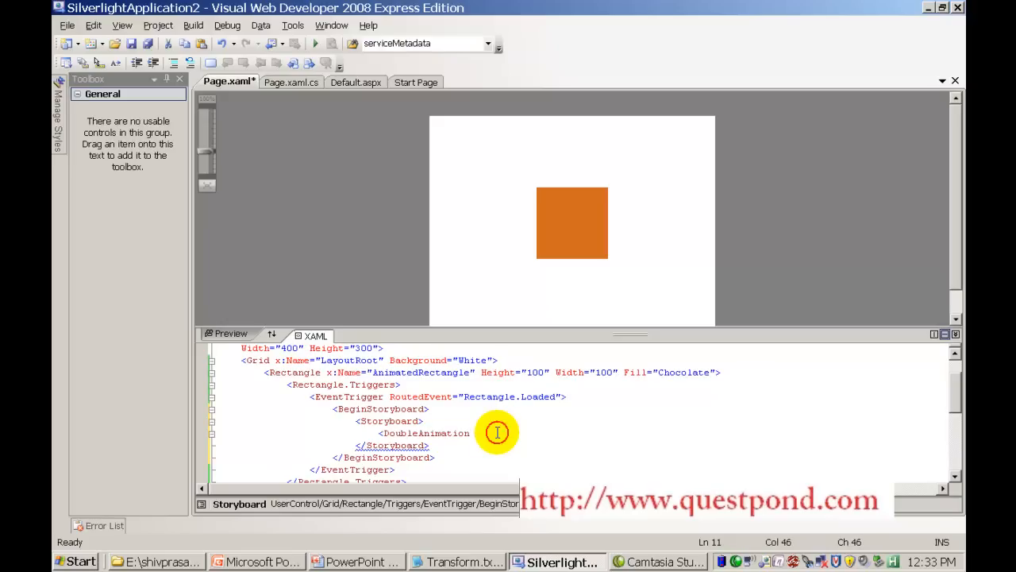
type("Storyboard.")
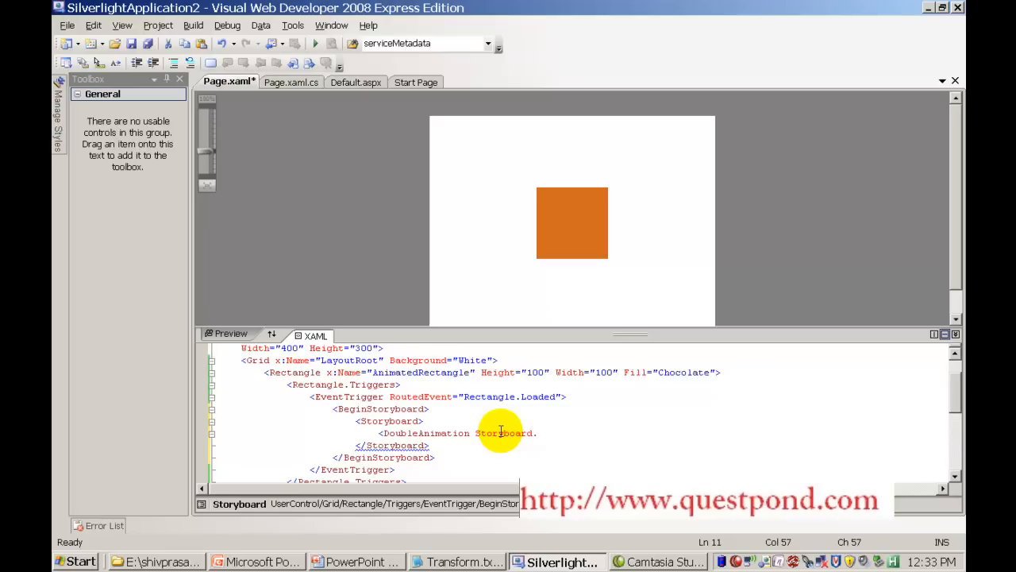
type("TargetName=\"Anion\"")
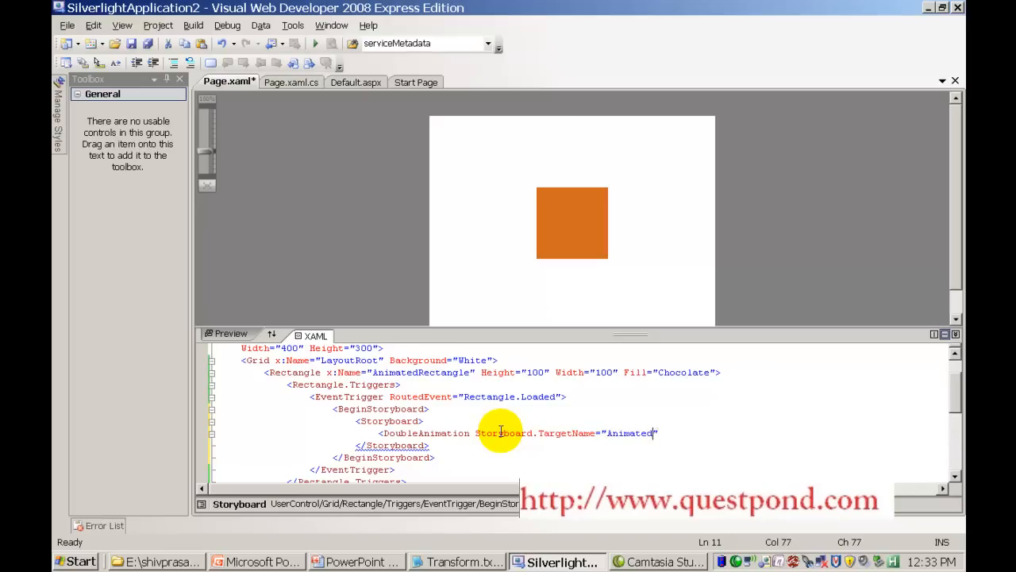
type("Rectangle")
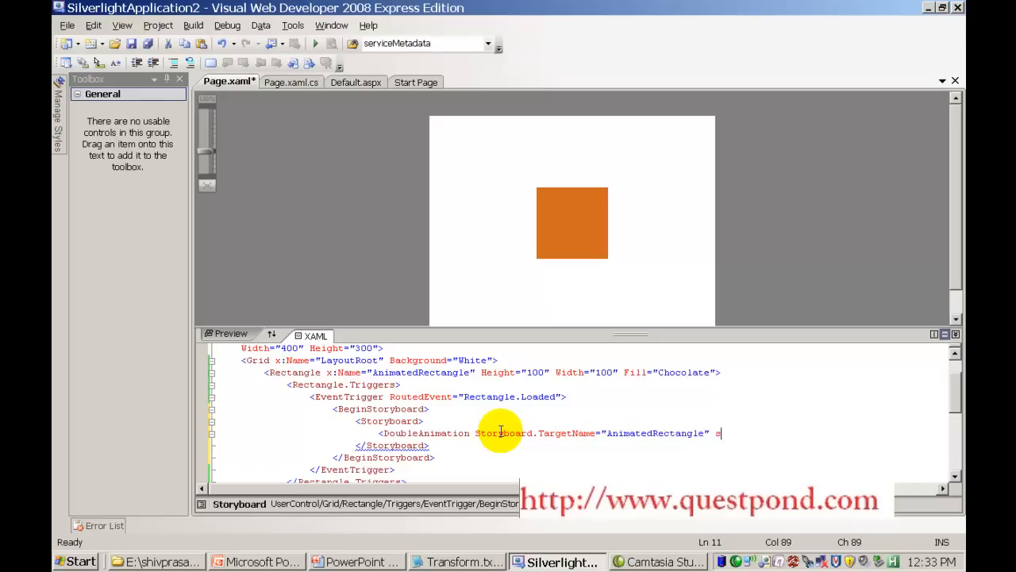
Set the animation's Storyboard.TargetProperty="Height" and From="100".
type("Storyboard.")
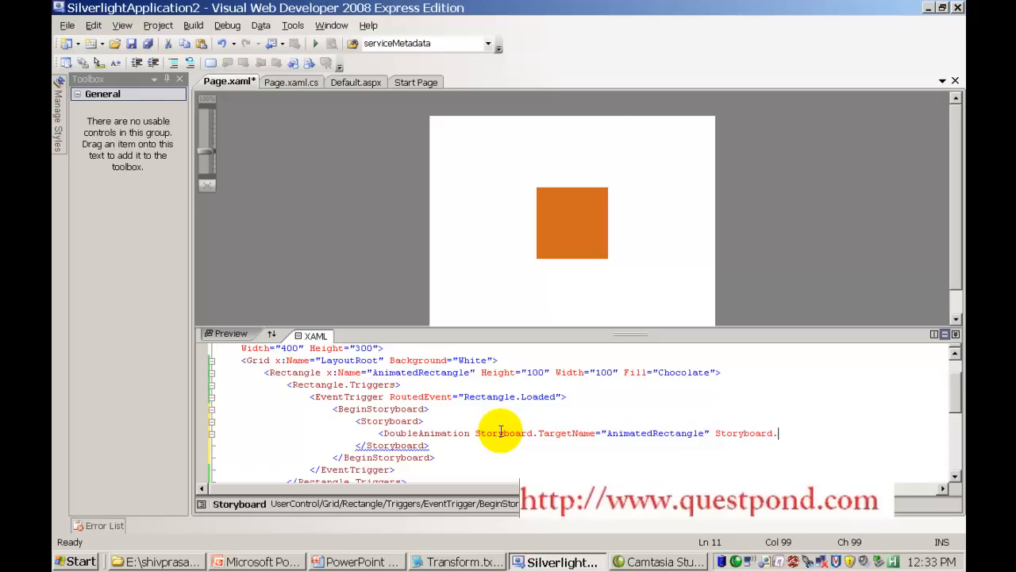
type("TargetProperty=\"")
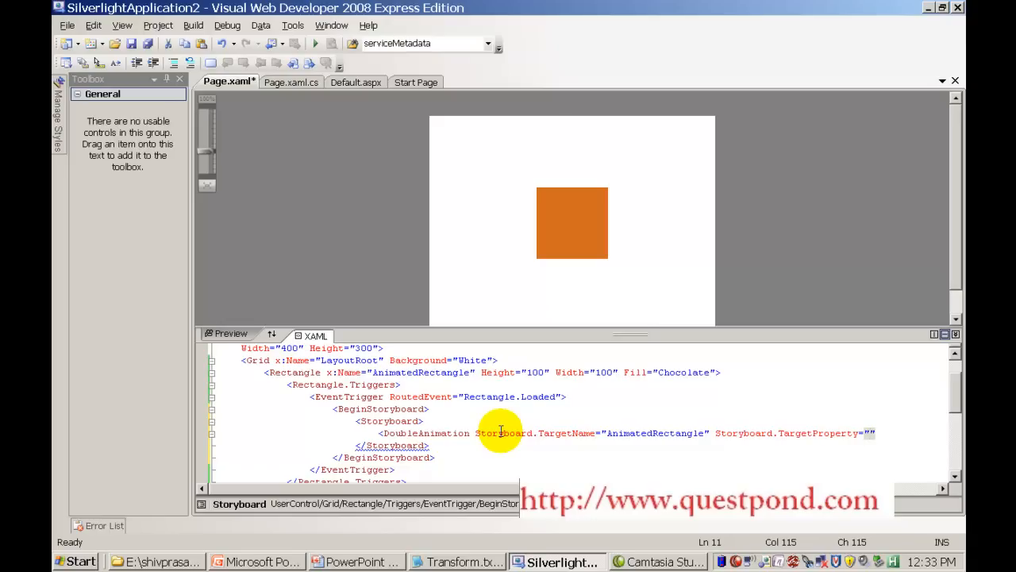
type("Height")
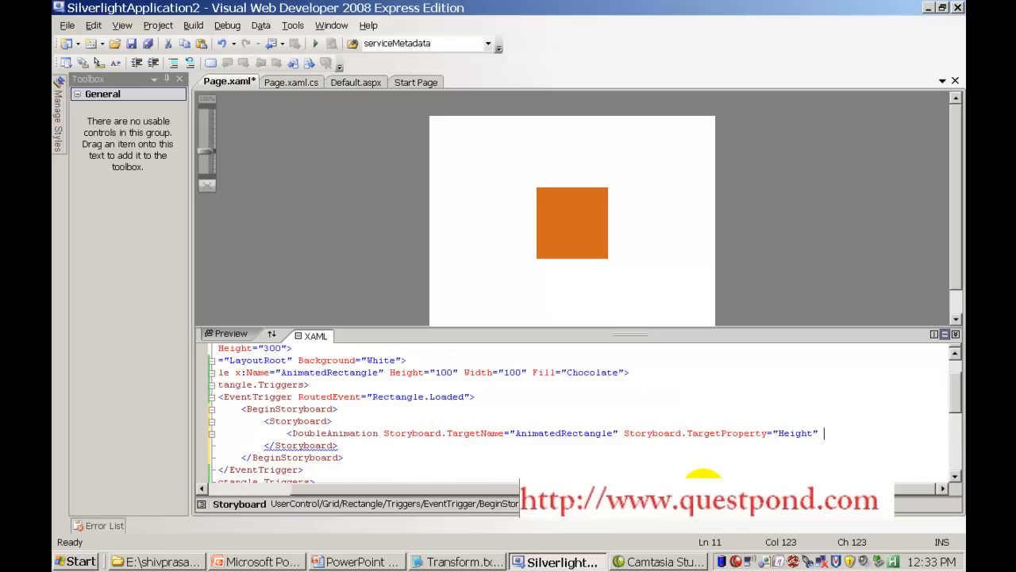
mouse_move(845, 429)
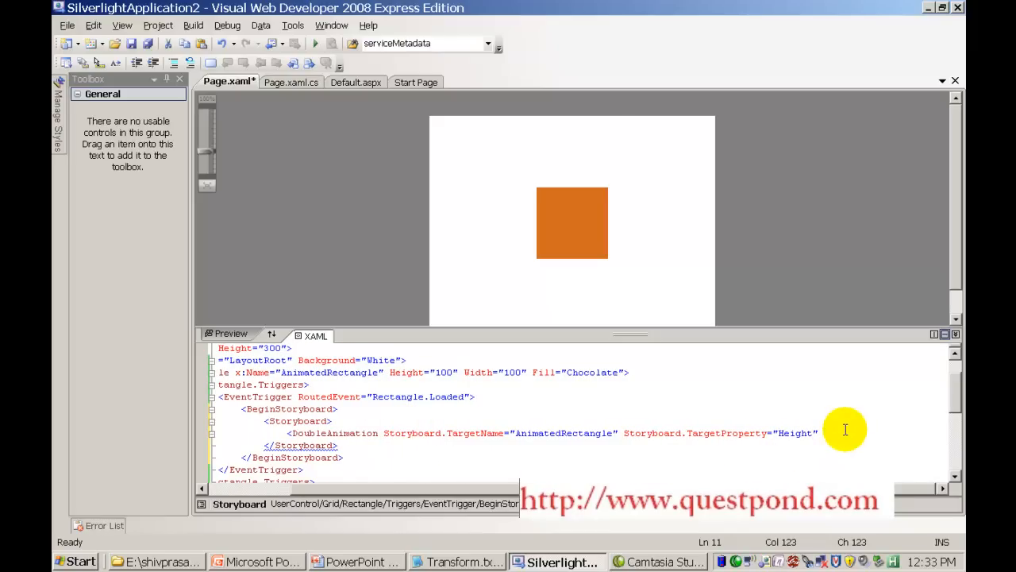
type("from")
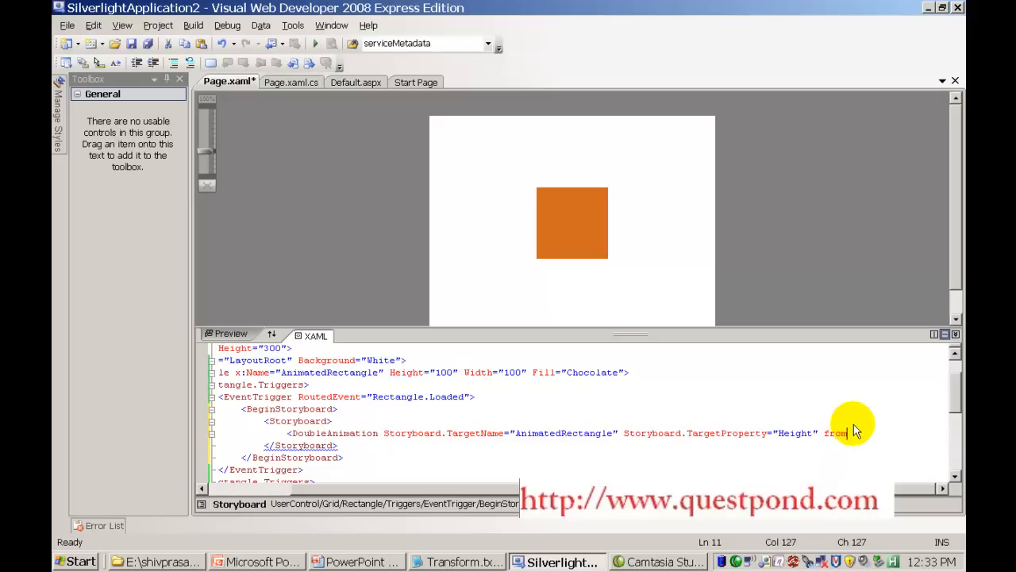
type("=\"100\"")
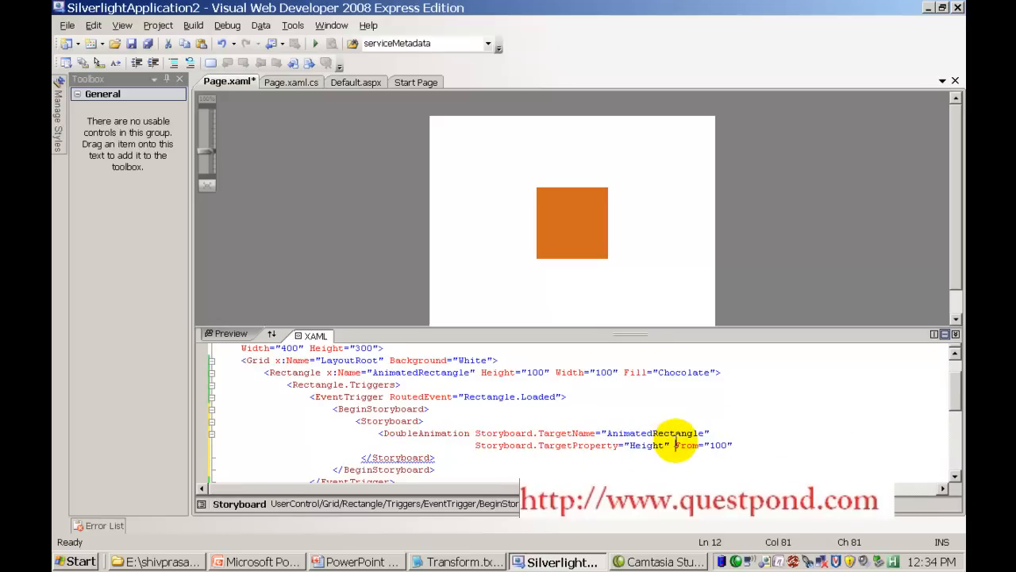
Add To="200", Duration="0:0:5" and AutoReverse="True" to the DoubleAnimation.
key("Enter")
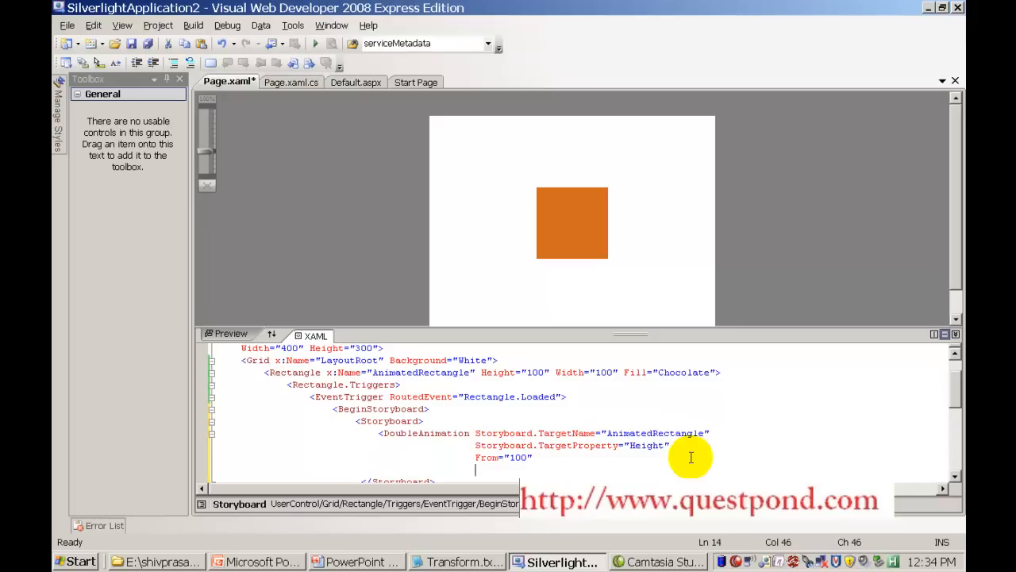
type("To=\"\"")
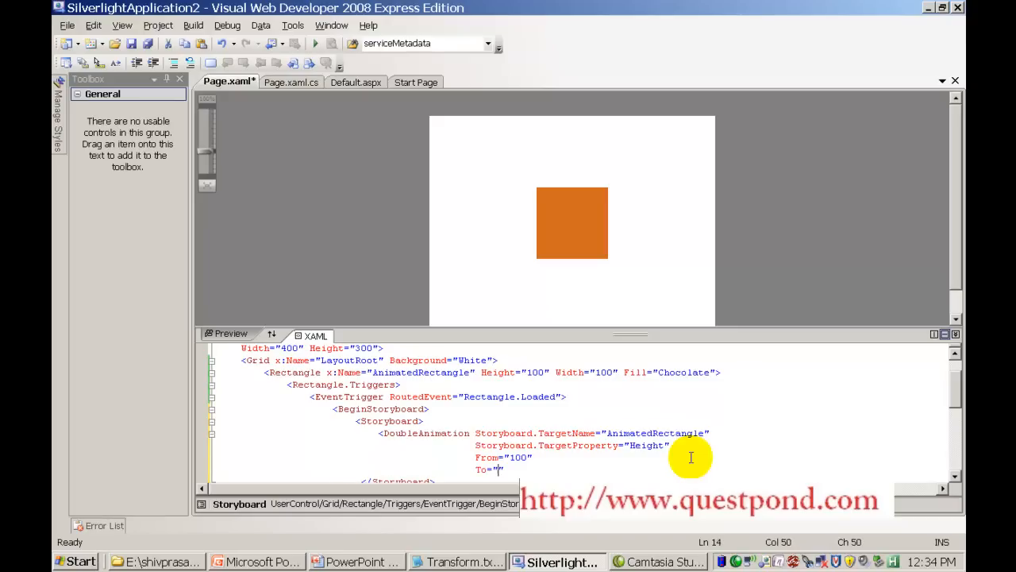
type("200")
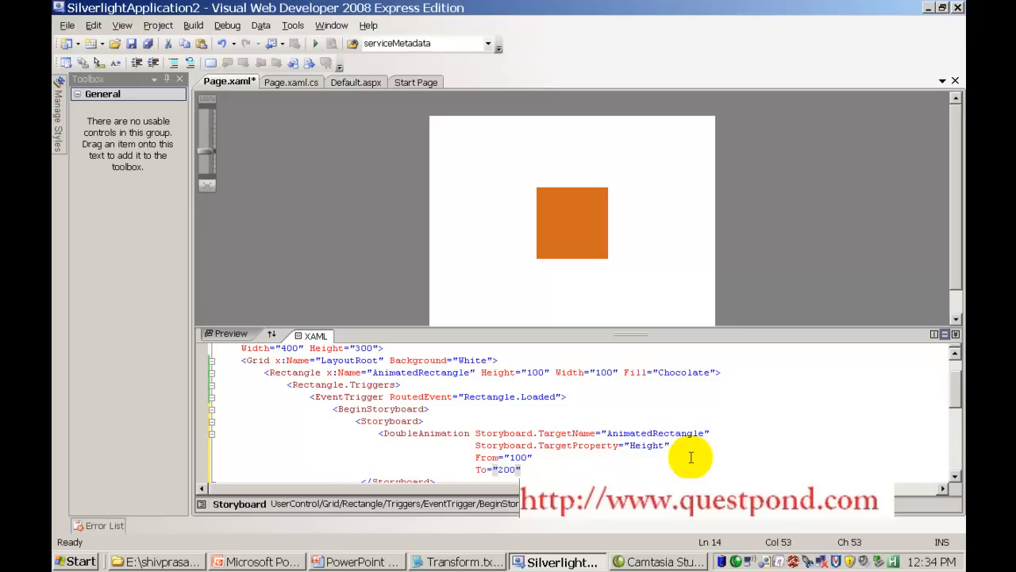
type("du")
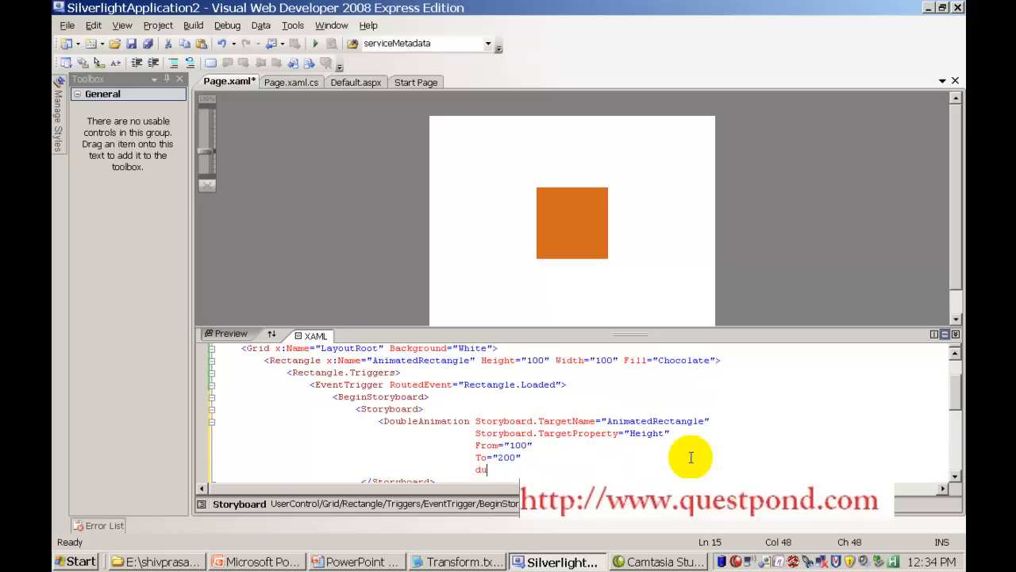
type("ration=\"\"")
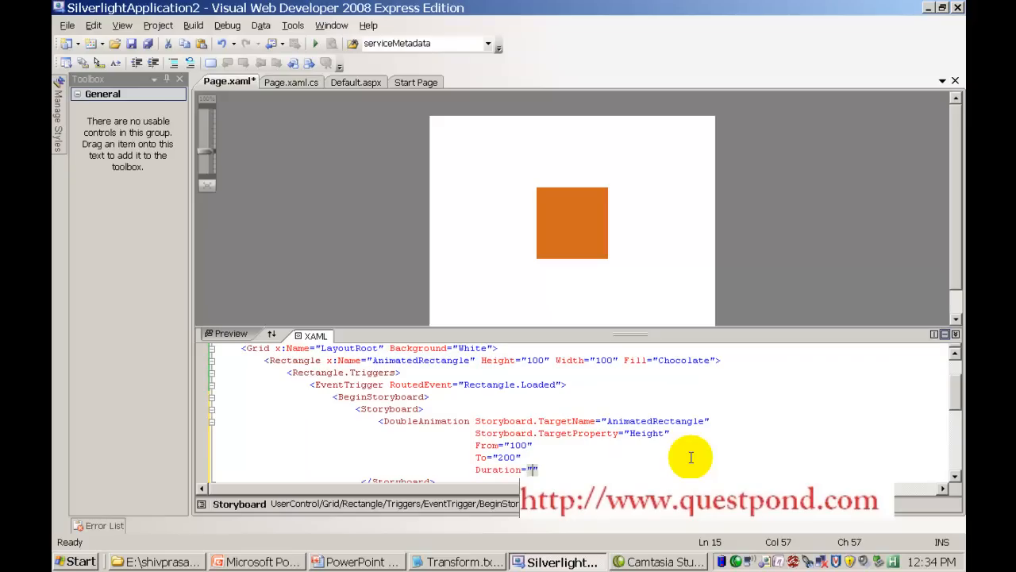
type("0:0:5")
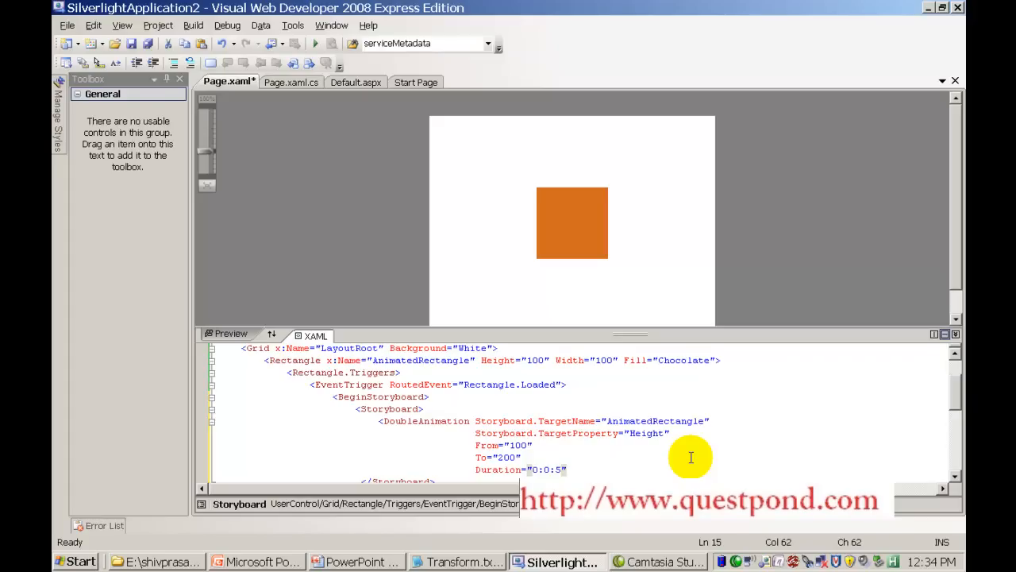
type("au")
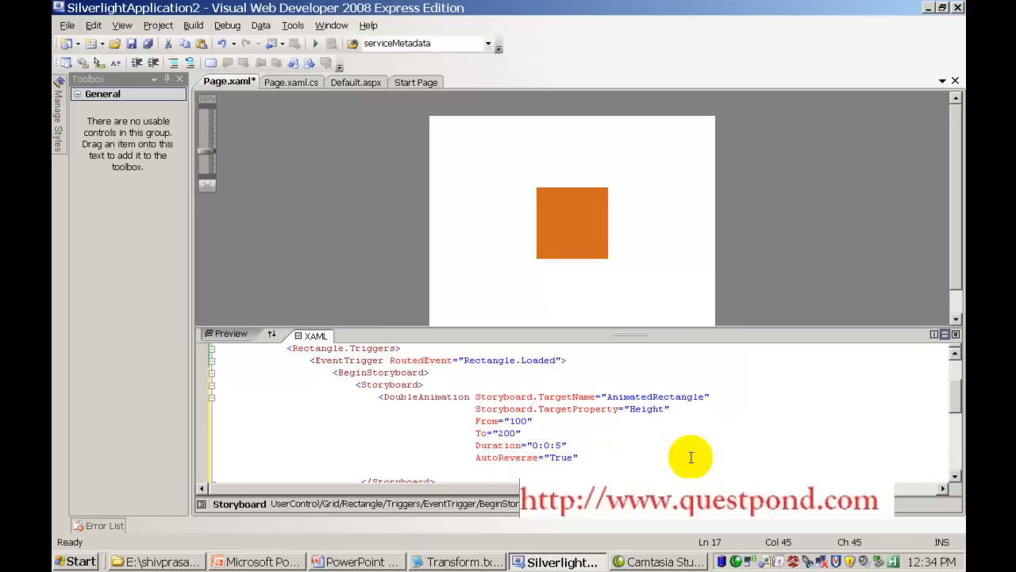
Close the DoubleAnimation tag and save Page.xaml.
type("></DoubleAnimation>")
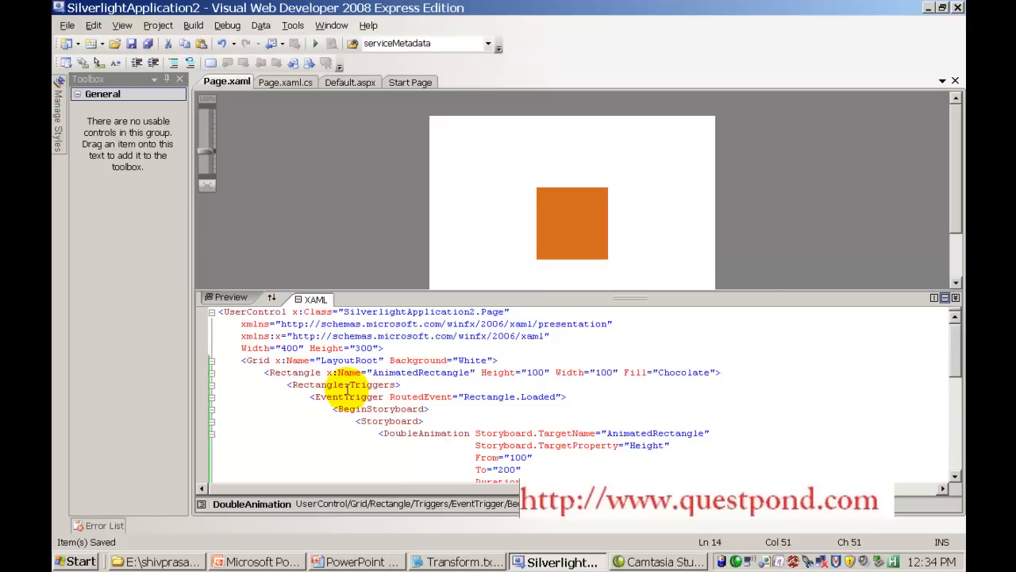
double_click(373, 384)
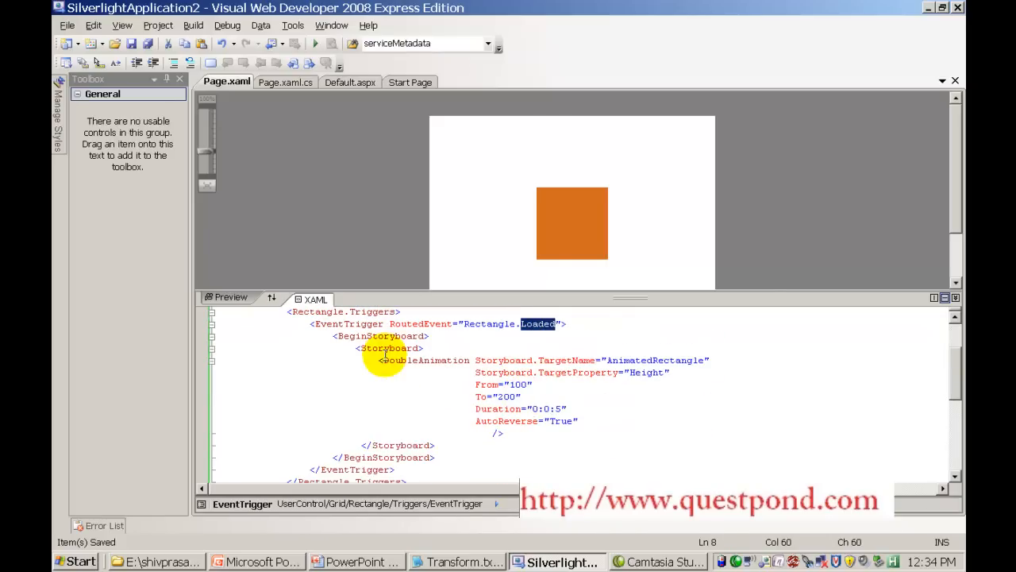
double_click(425, 358)
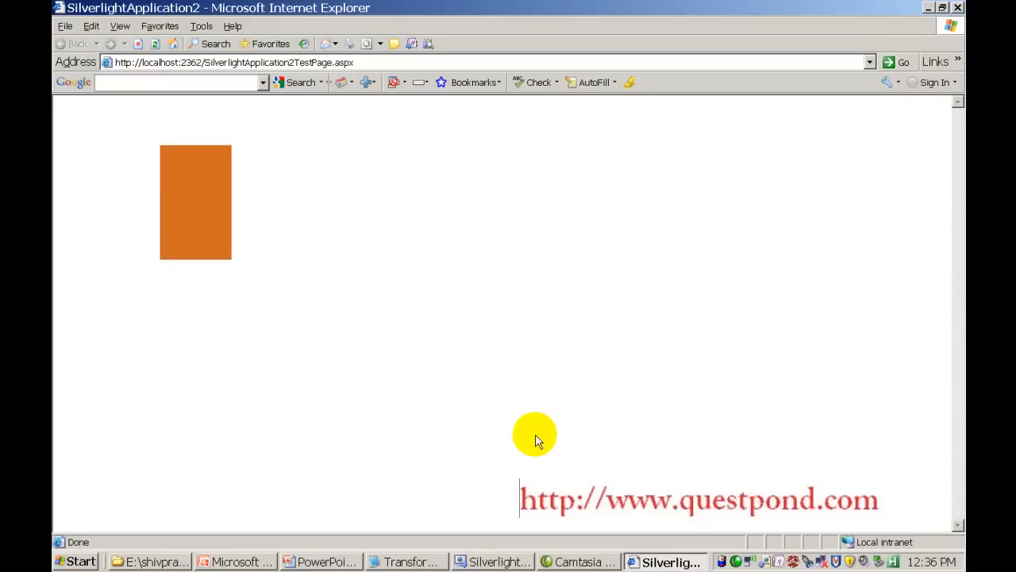
Close the Output pane and add RepeatBehavior="Forever" to the DoubleAnimation.
left_click(492, 563)
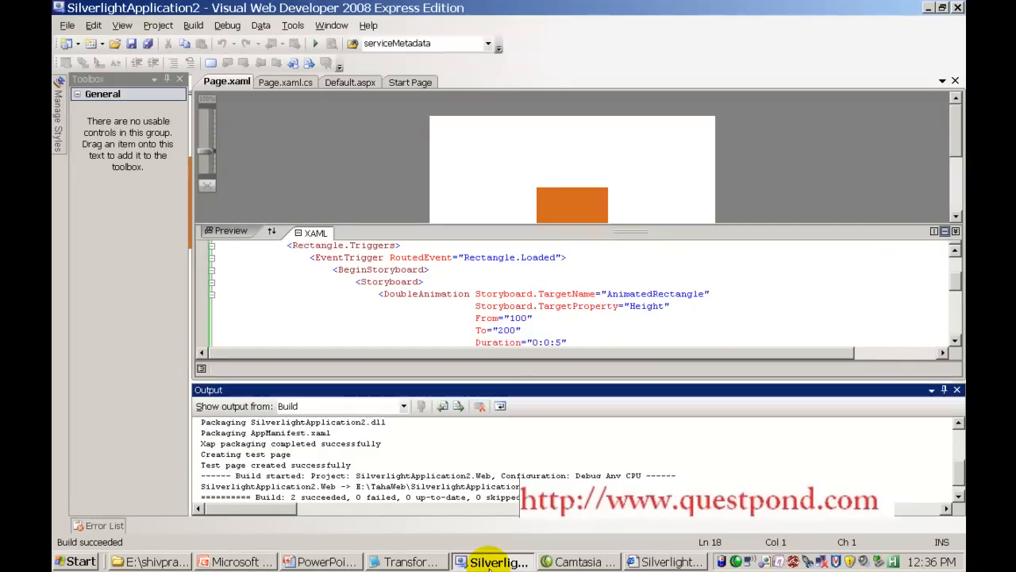
mouse_move(955, 394)
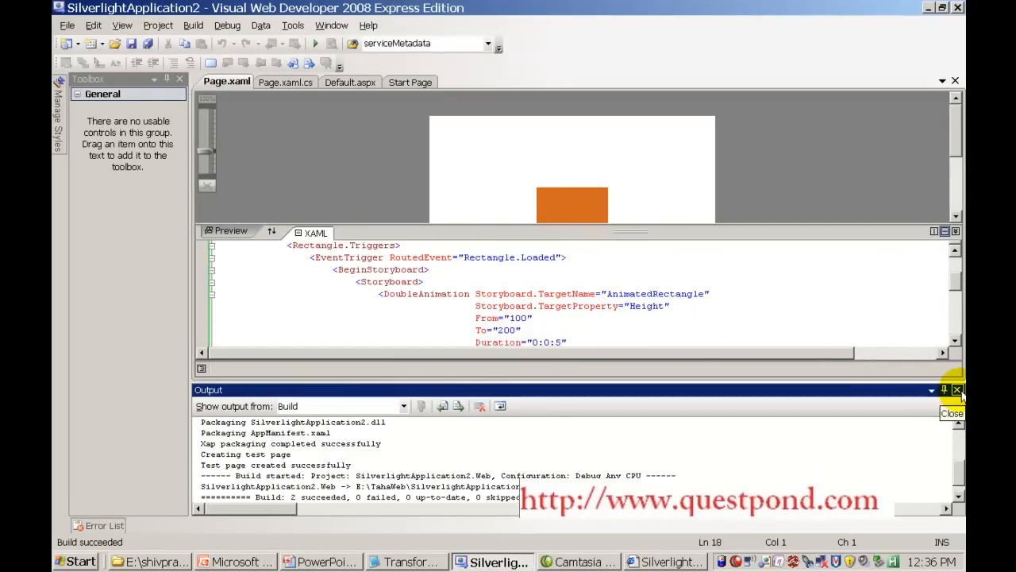
left_click(953, 389)
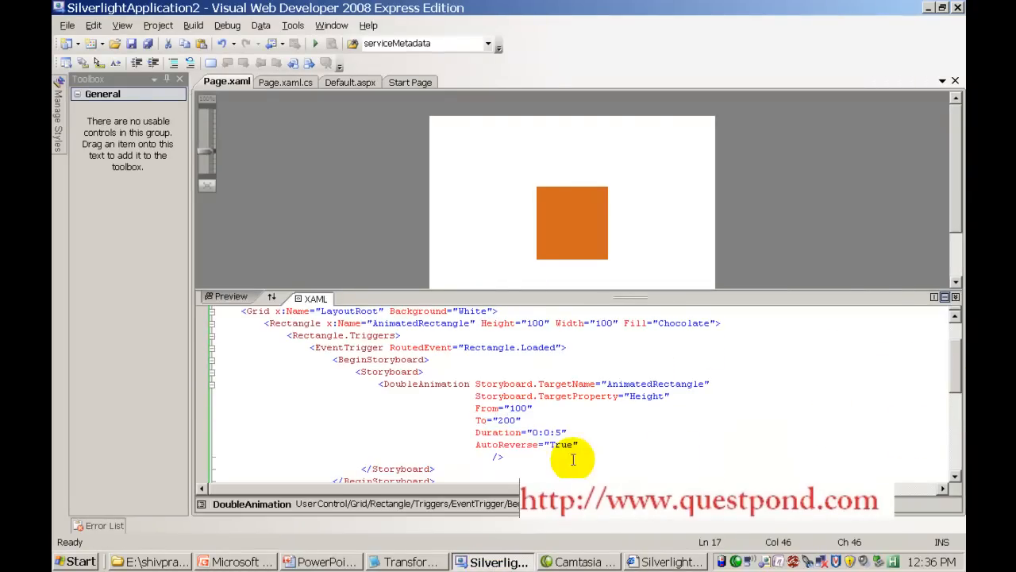
type("re")
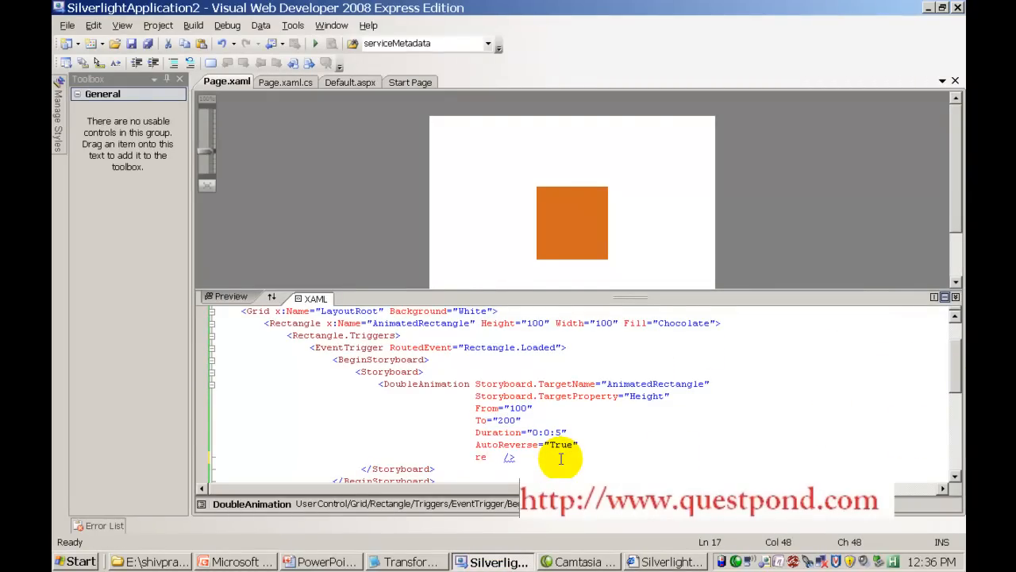
type("RepeatBehavior=\"")
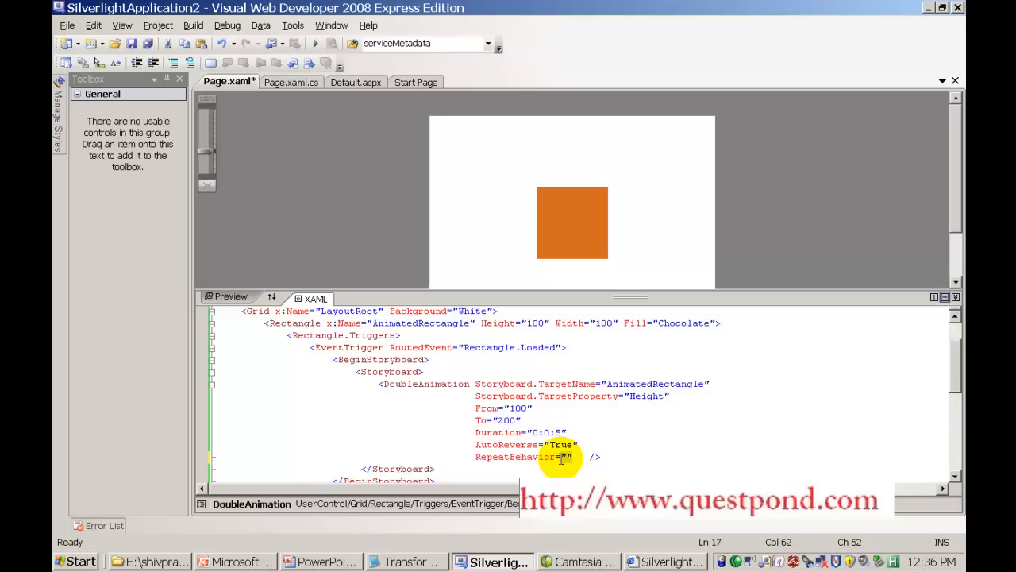
type("Fore")
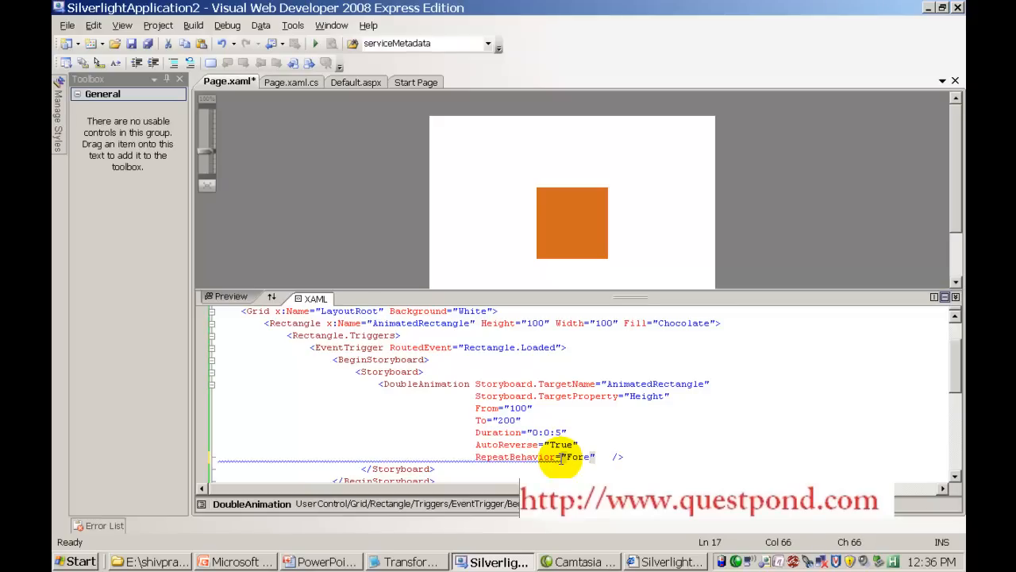